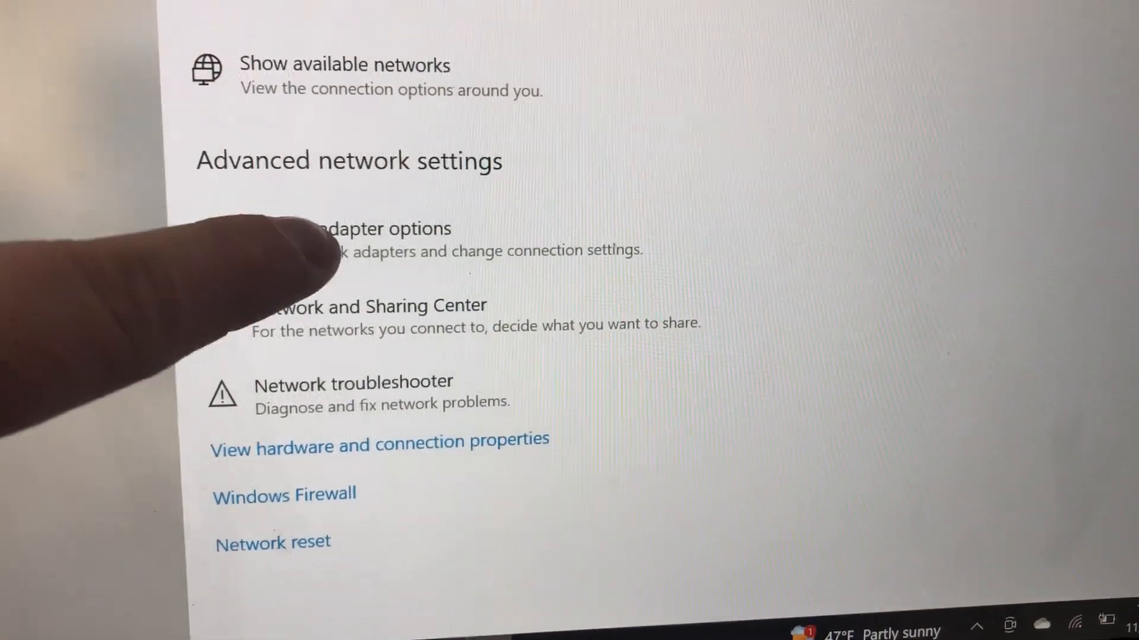
pyautogui.click(327, 228)
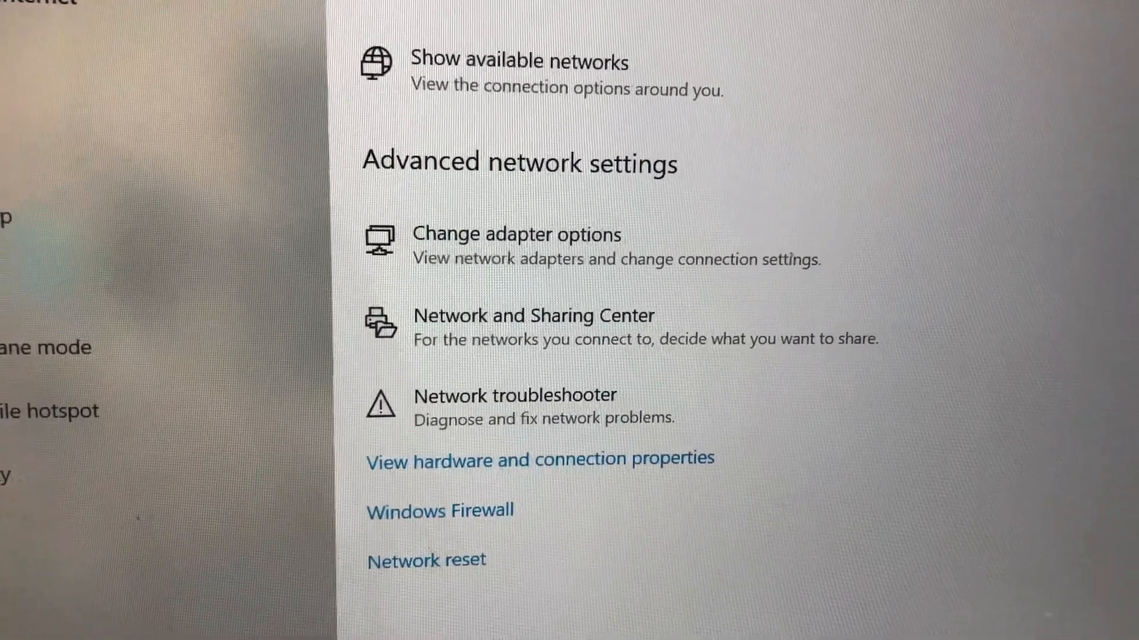
pyautogui.scroll(3)
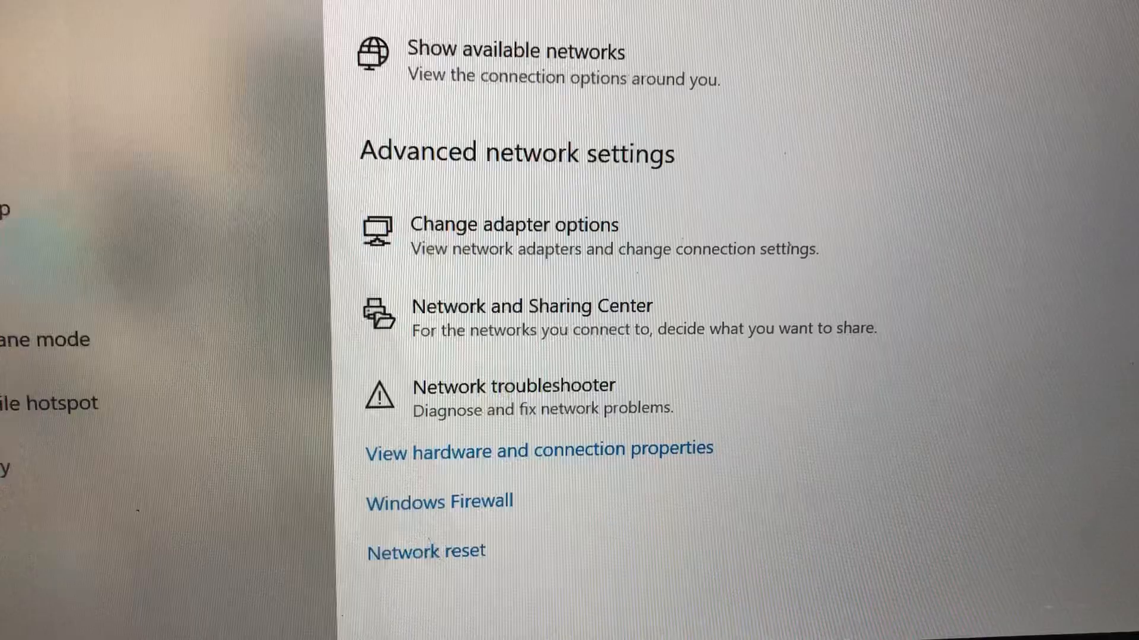